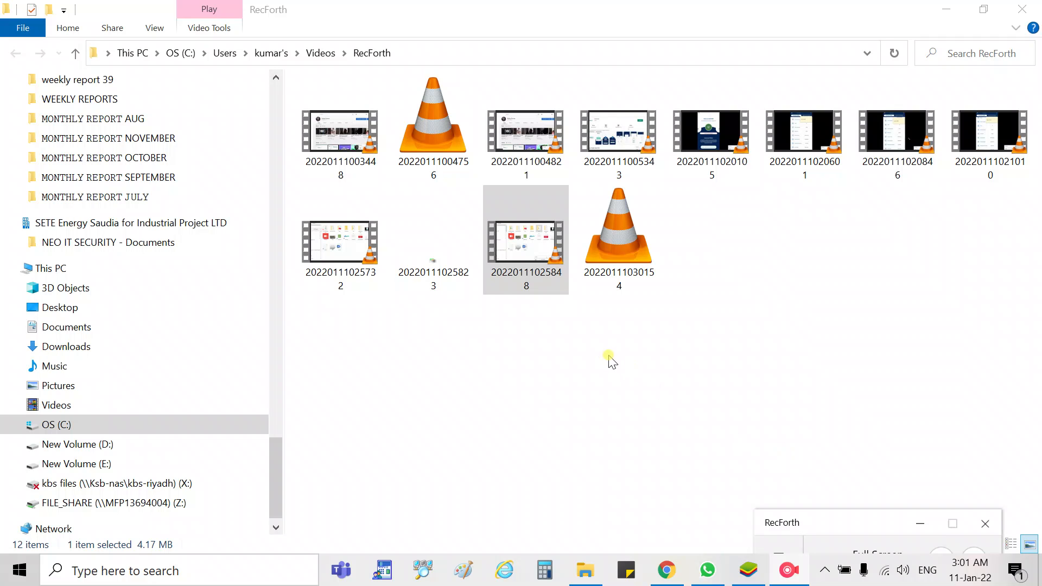
mouse_move(669, 299)
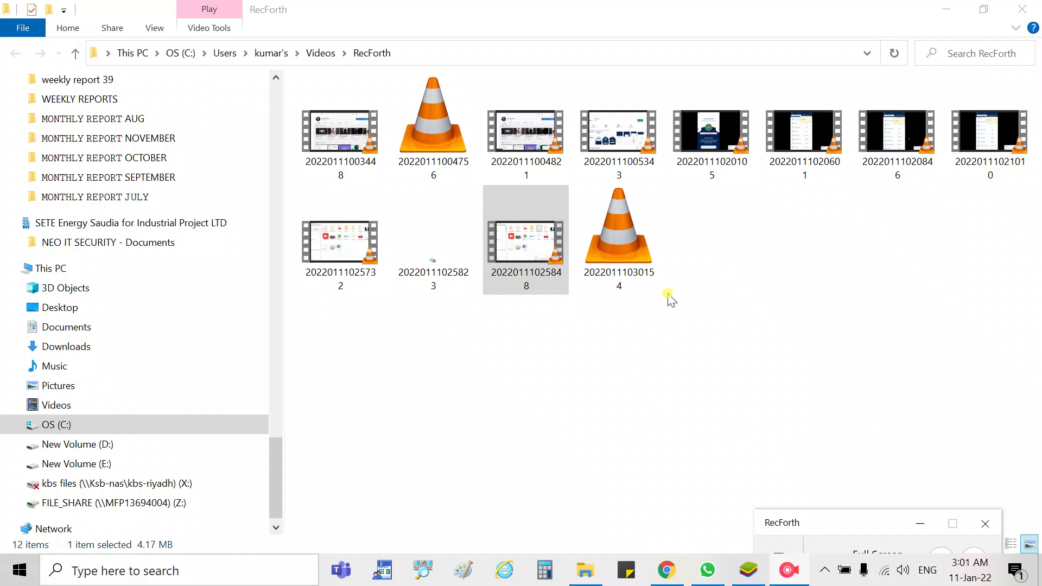
Step: Open the On-Screen Keyboard over the RecForth folder and move it slightly lower
click(619, 239)
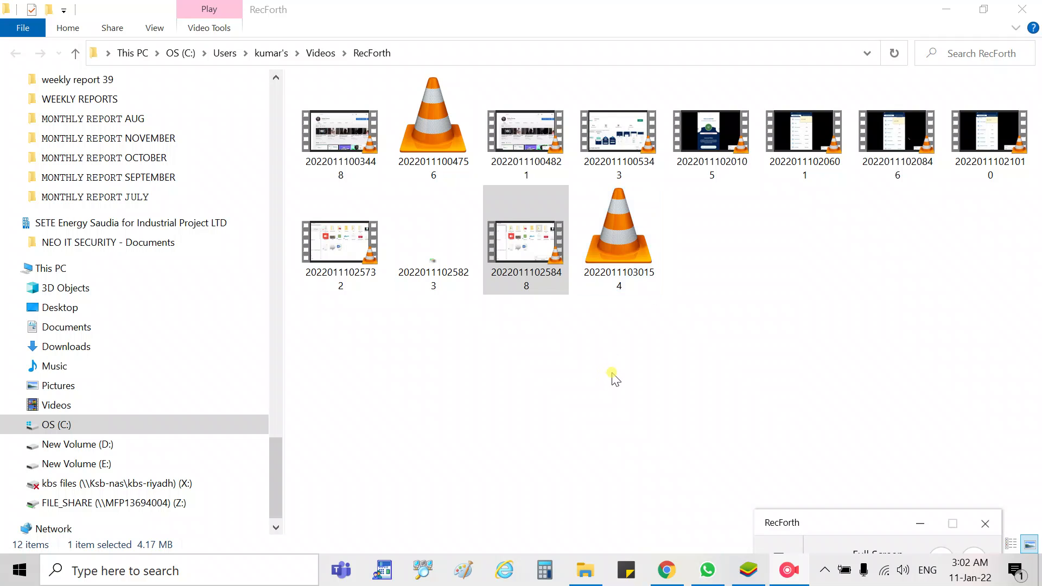
mouse_move(582, 324)
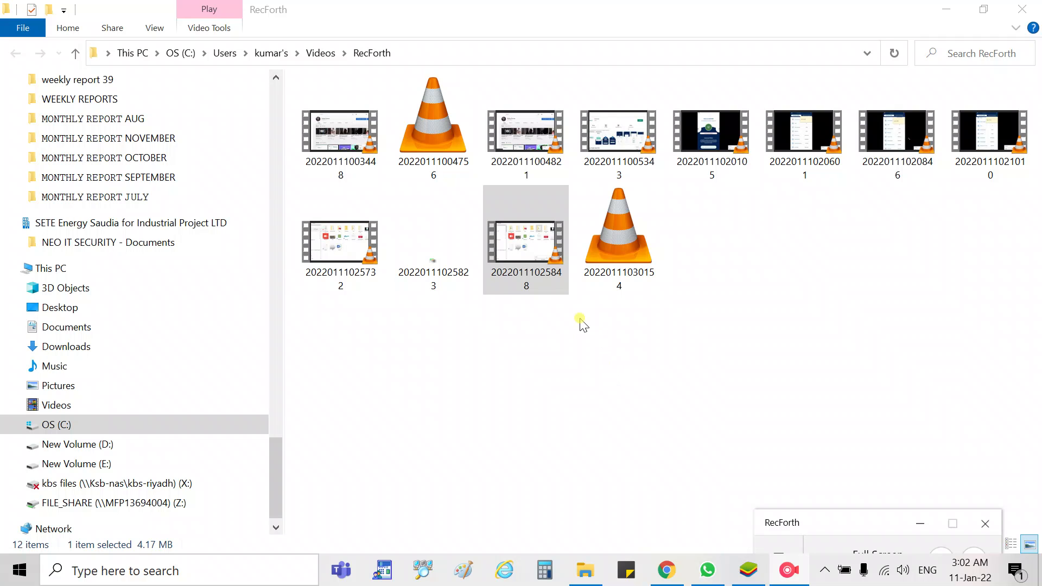
mouse_move(578, 321)
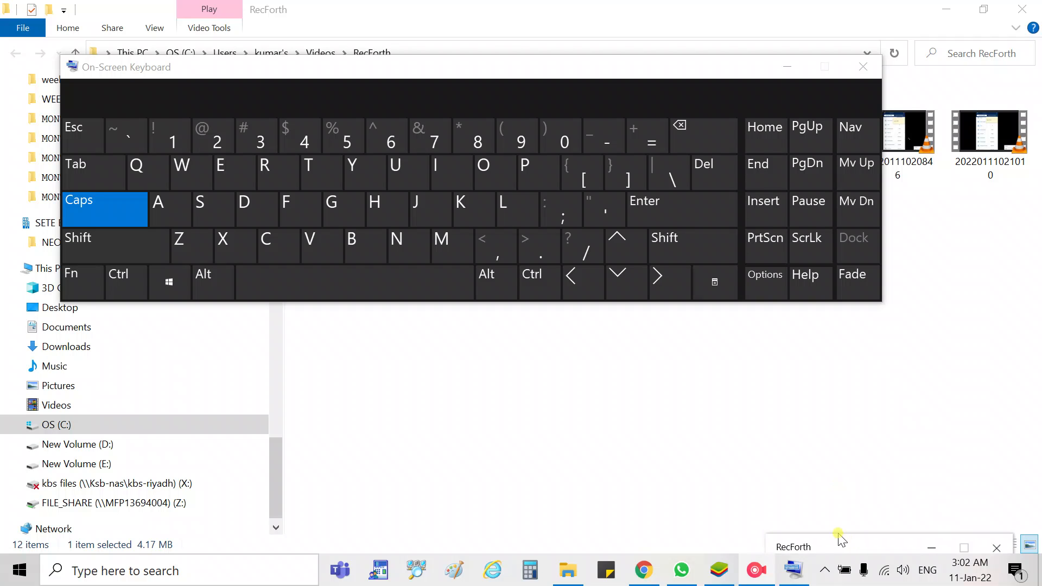
mouse_move(812, 498)
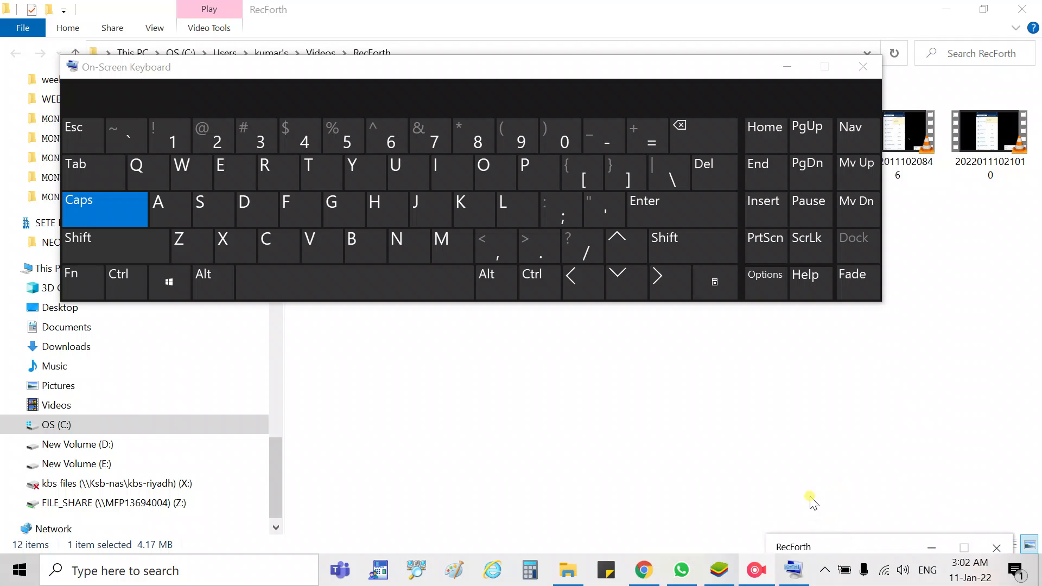
mouse_move(783, 485)
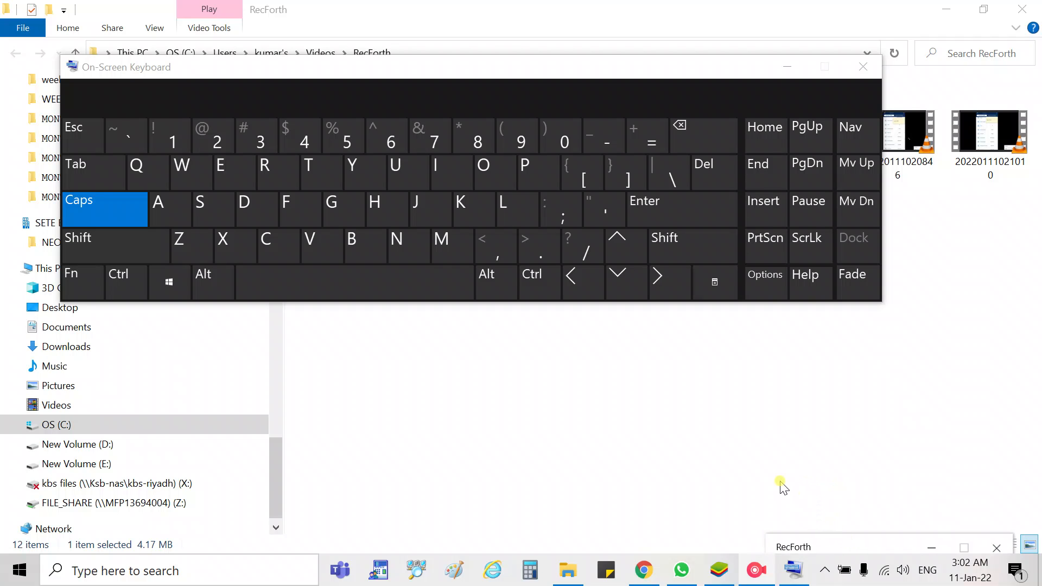
mouse_move(698, 391)
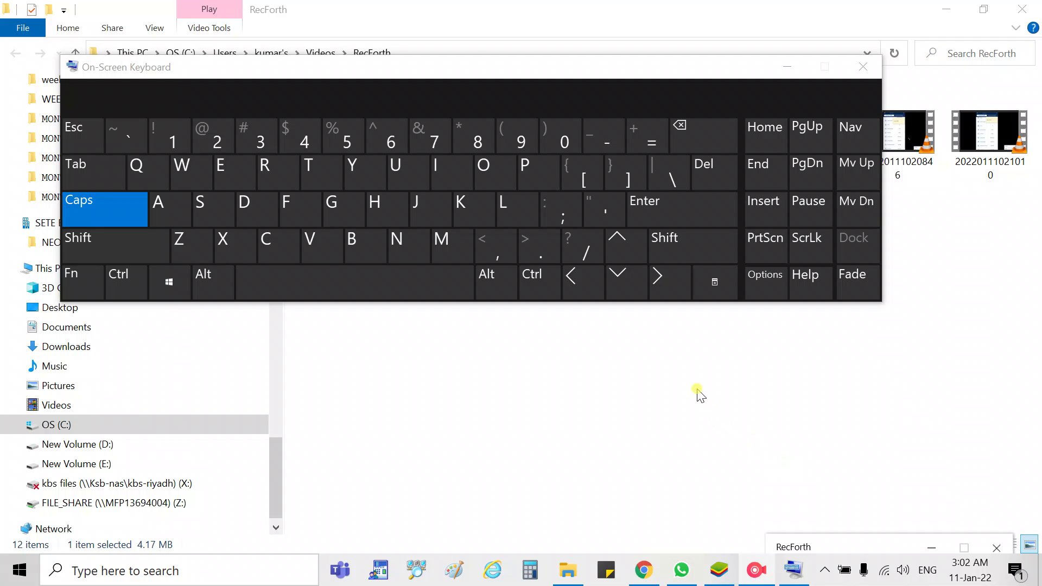
drag(465, 67, 432, 100)
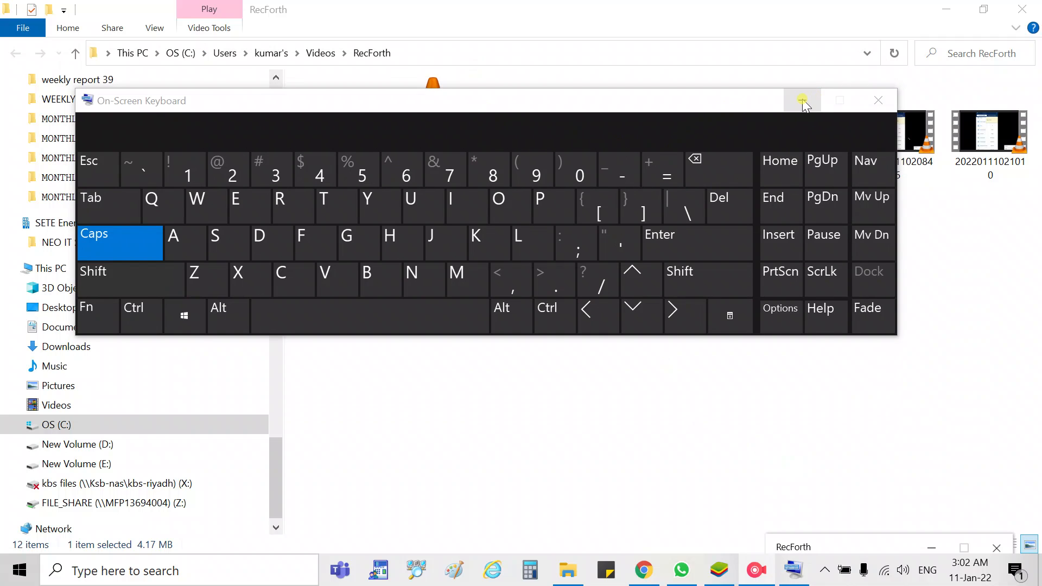
mouse_move(755, 570)
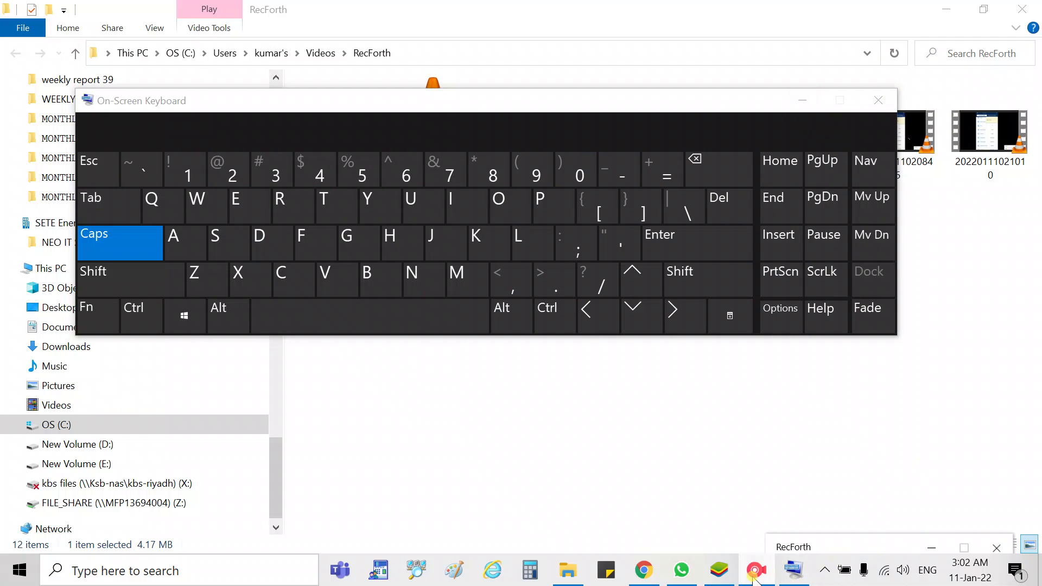